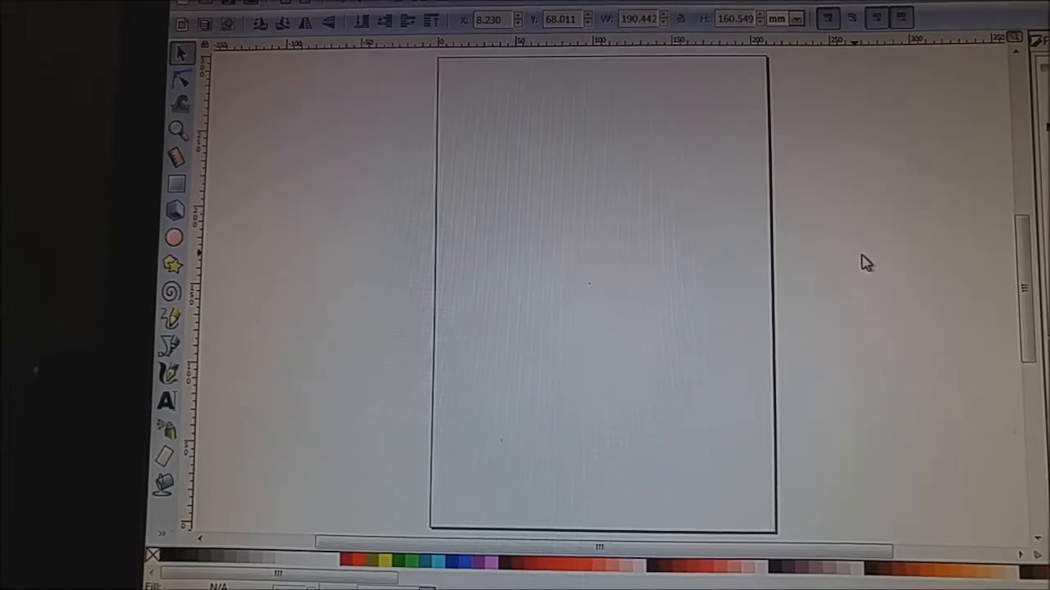
mouse_move(475, 272)
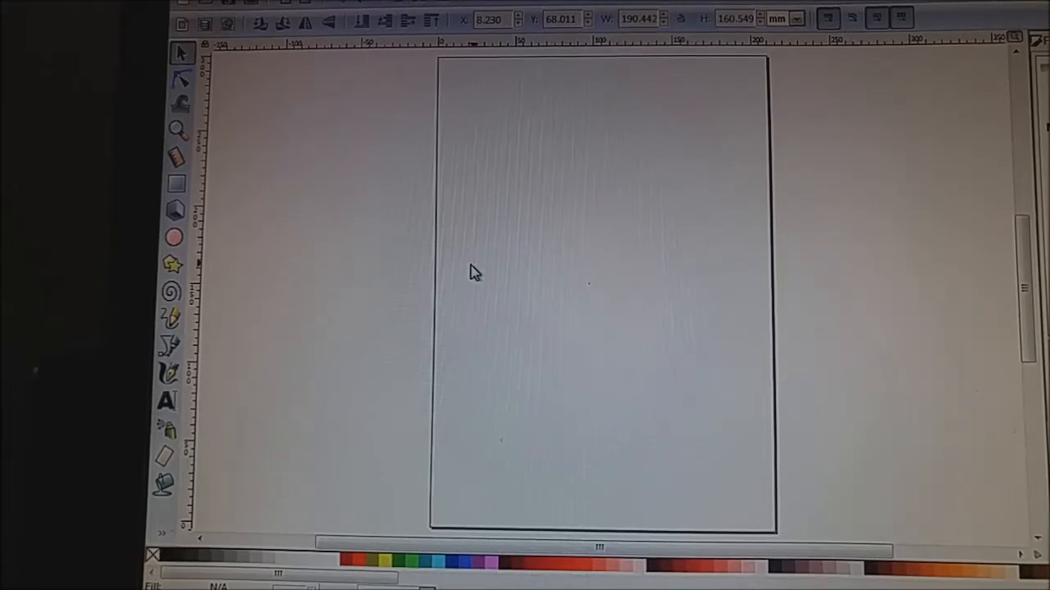
Import the moose silhouette 013.svg after previewing 009.png, 007.svg and 011.svg.
click(184, 7)
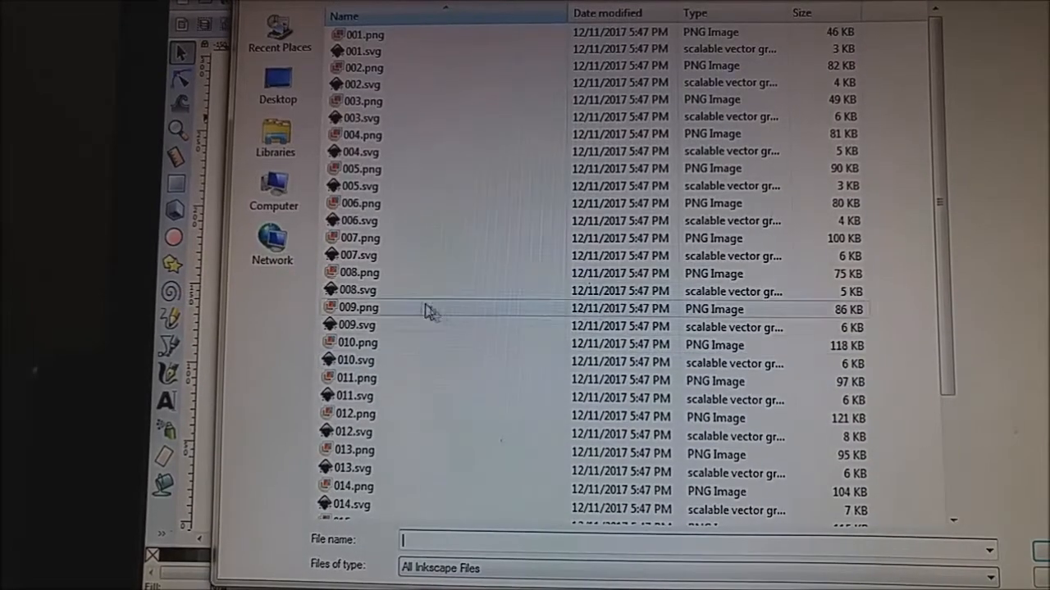
click(358, 307)
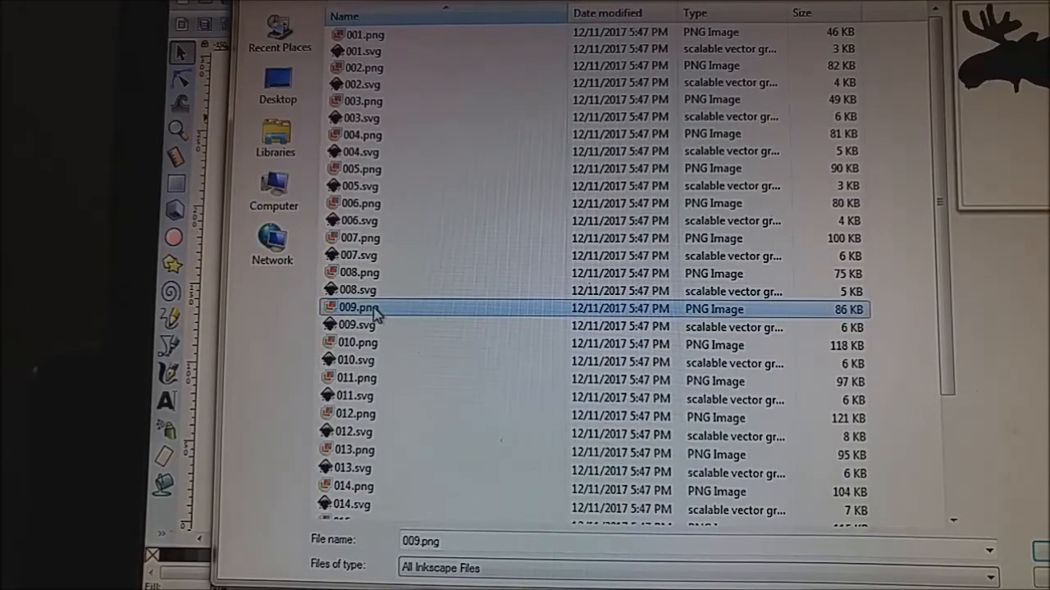
click(358, 255)
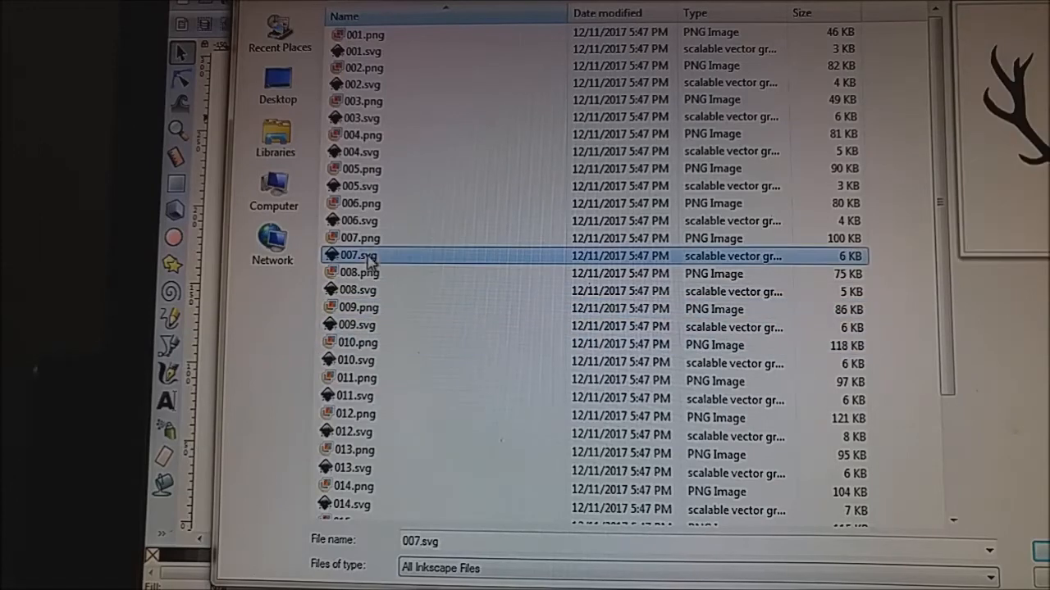
click(354, 396)
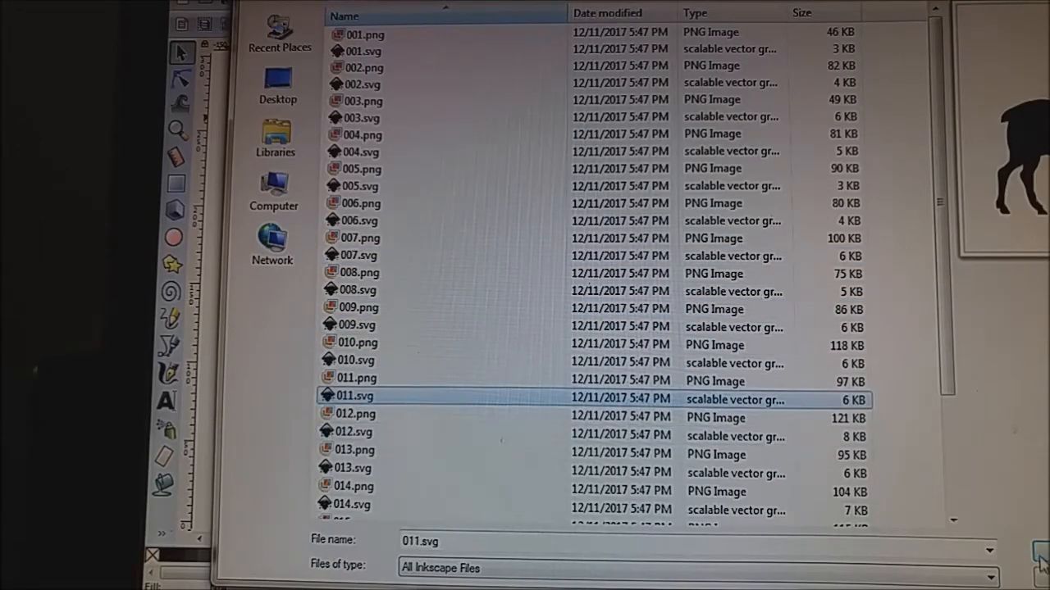
click(123, 485)
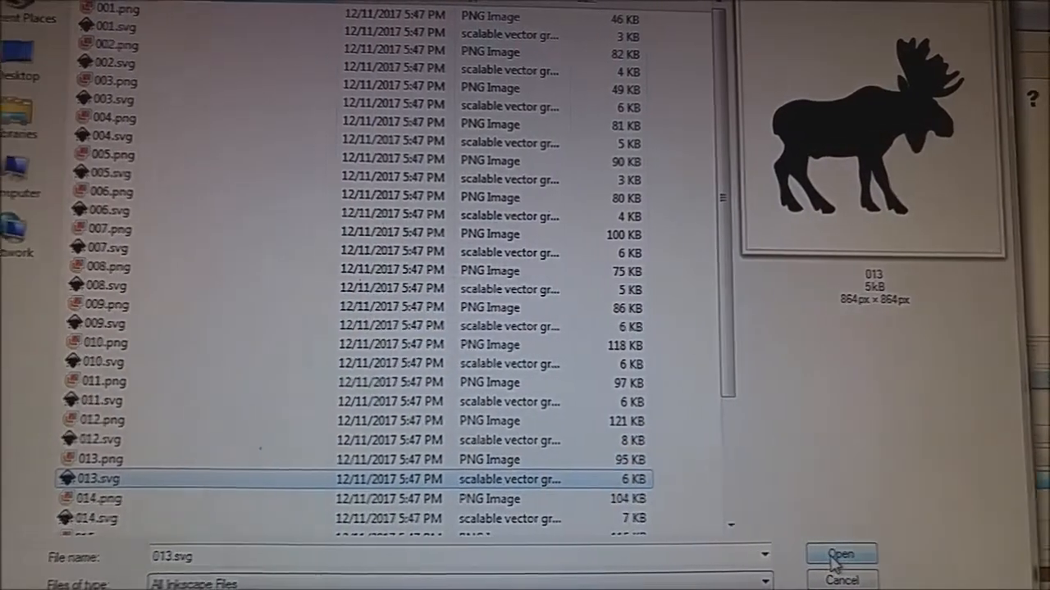
click(840, 554)
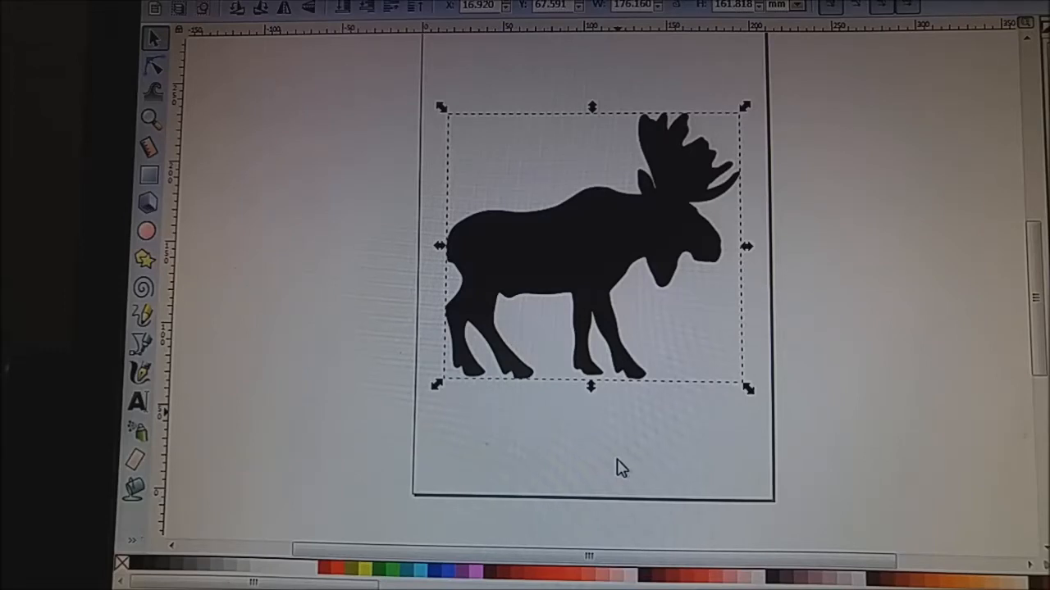
mouse_move(183, 426)
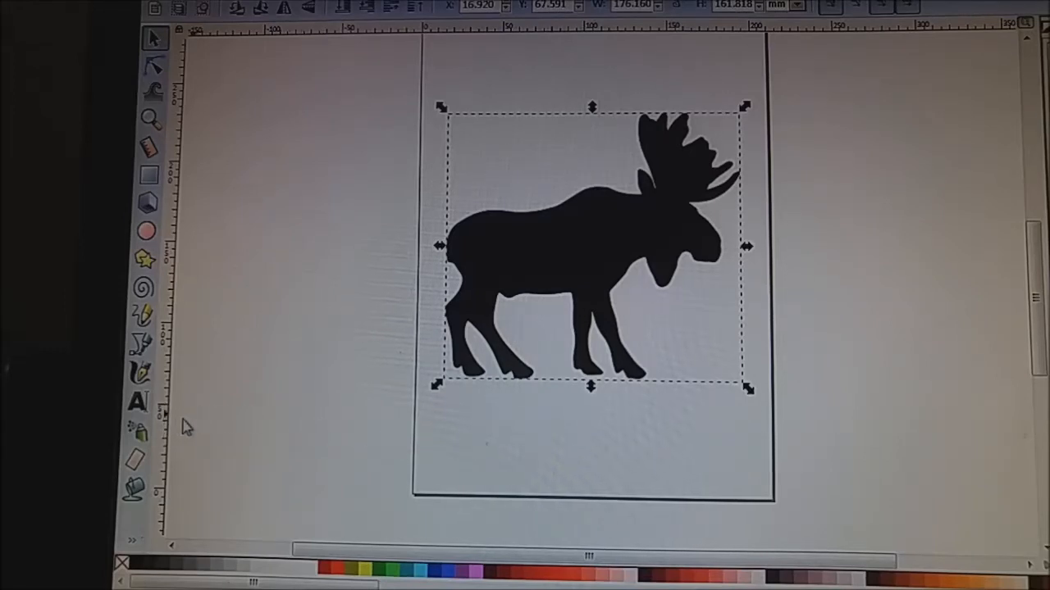
Choose the Text tool to begin writing on the canvas.
click(138, 401)
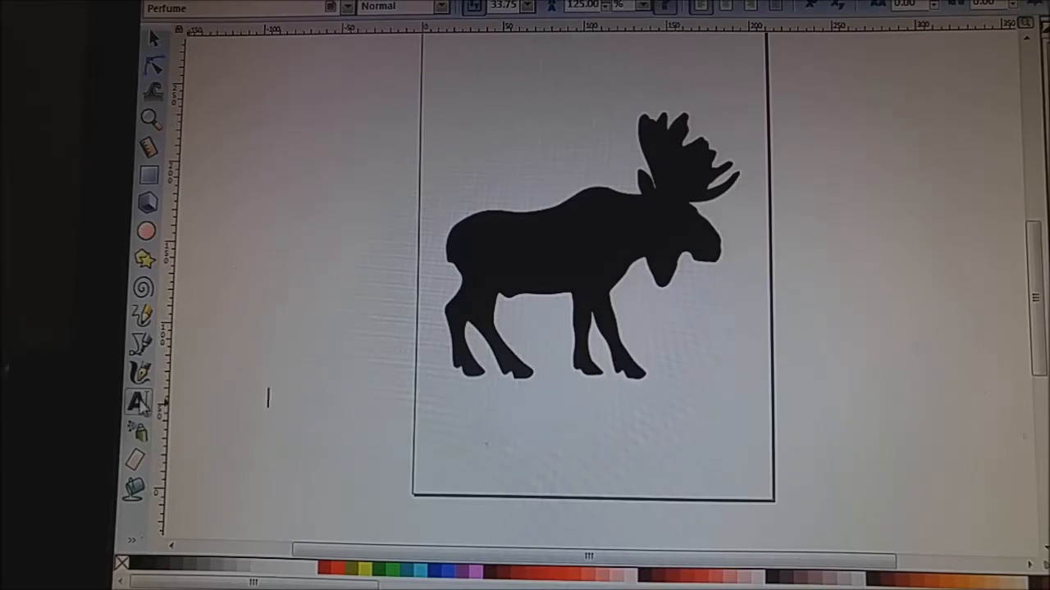
mouse_move(138, 402)
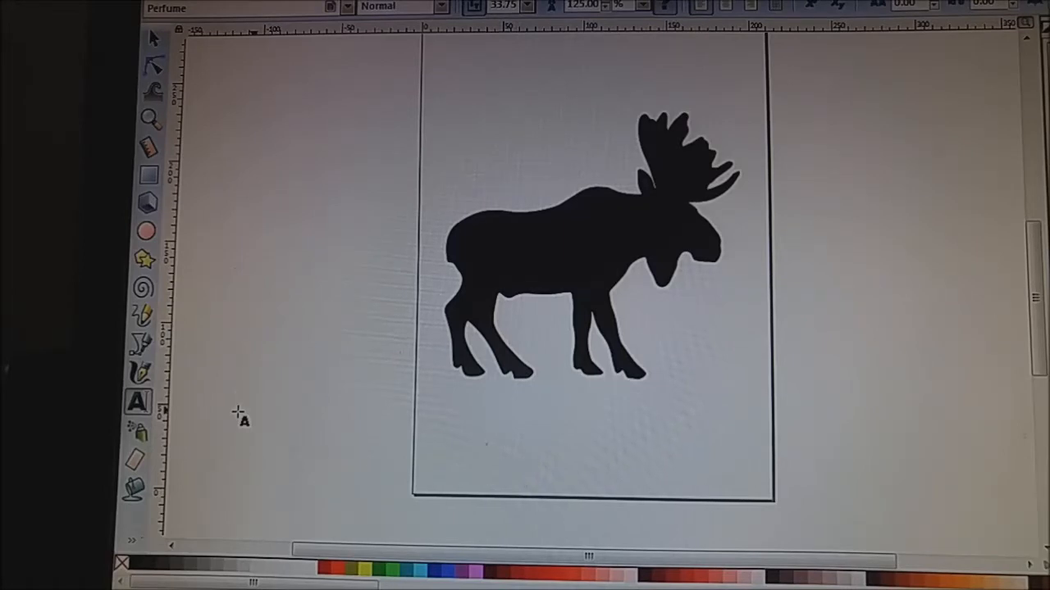
Type 'bull' in the Perfume script font and select the finished word.
text(bull)
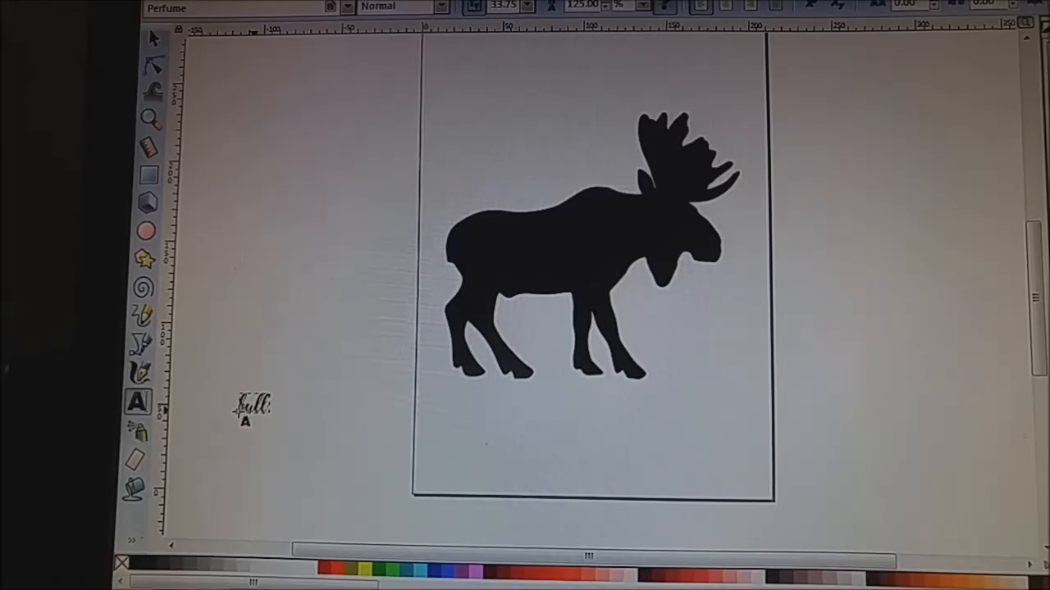
click(252, 407)
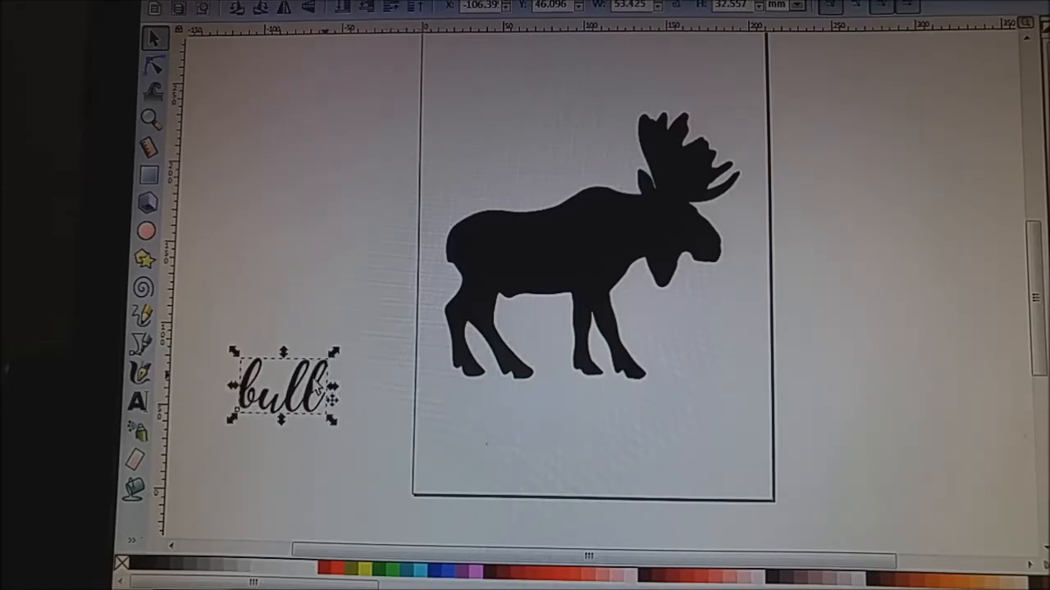
Position 'bull' beneath the moose's head, its first letter against the front leg.
drag(283, 386, 681, 332)
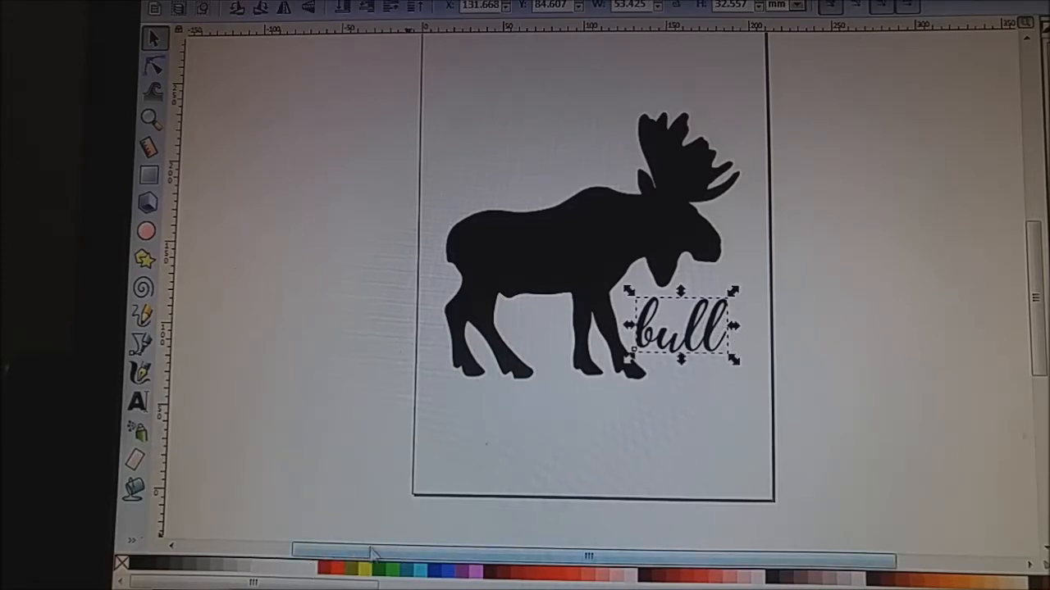
drag(685, 328, 689, 374)
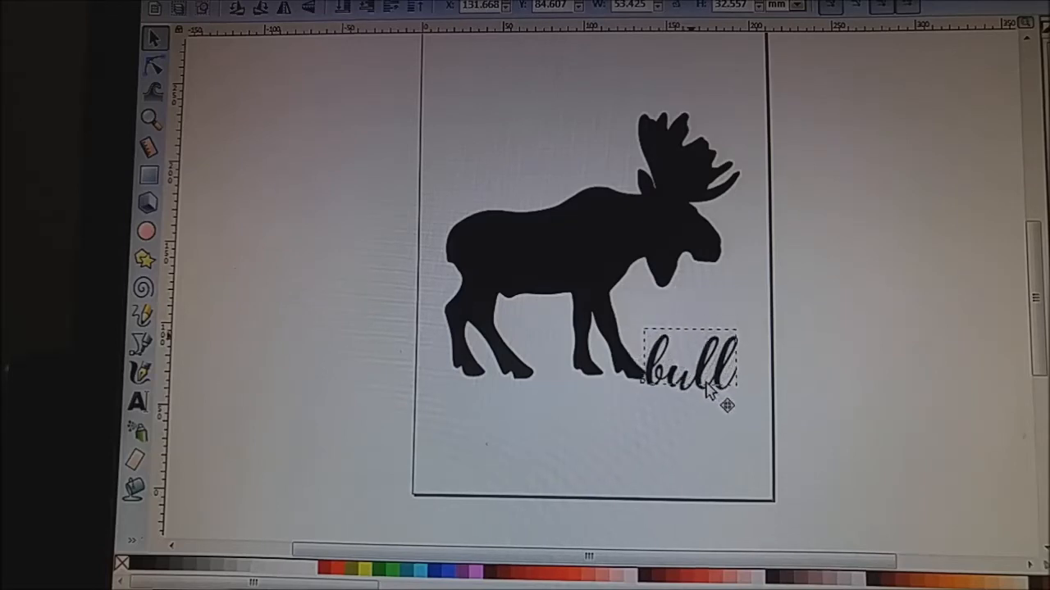
drag(693, 377, 693, 336)
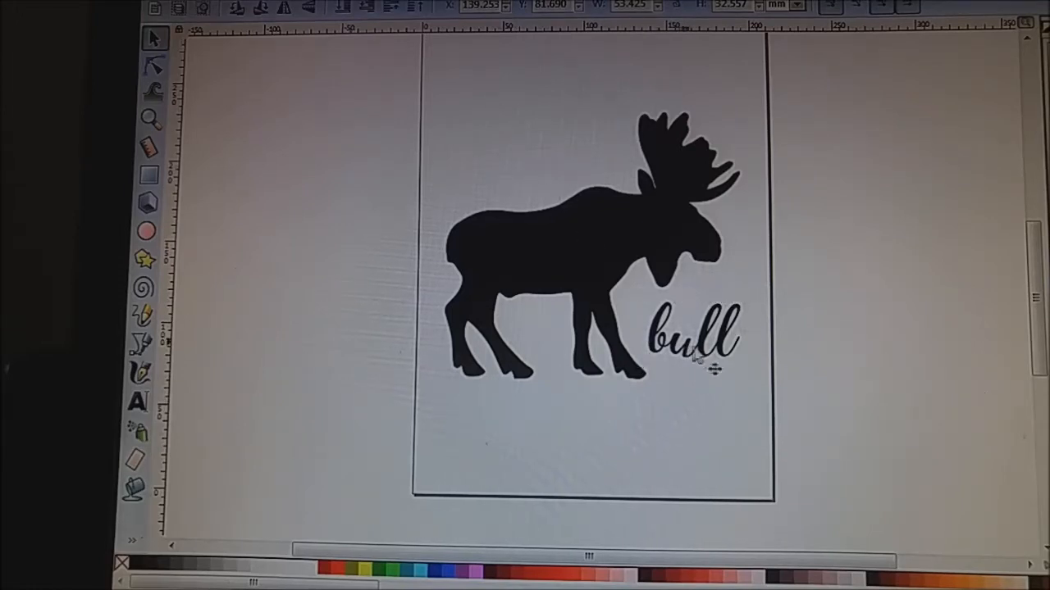
click(690, 337)
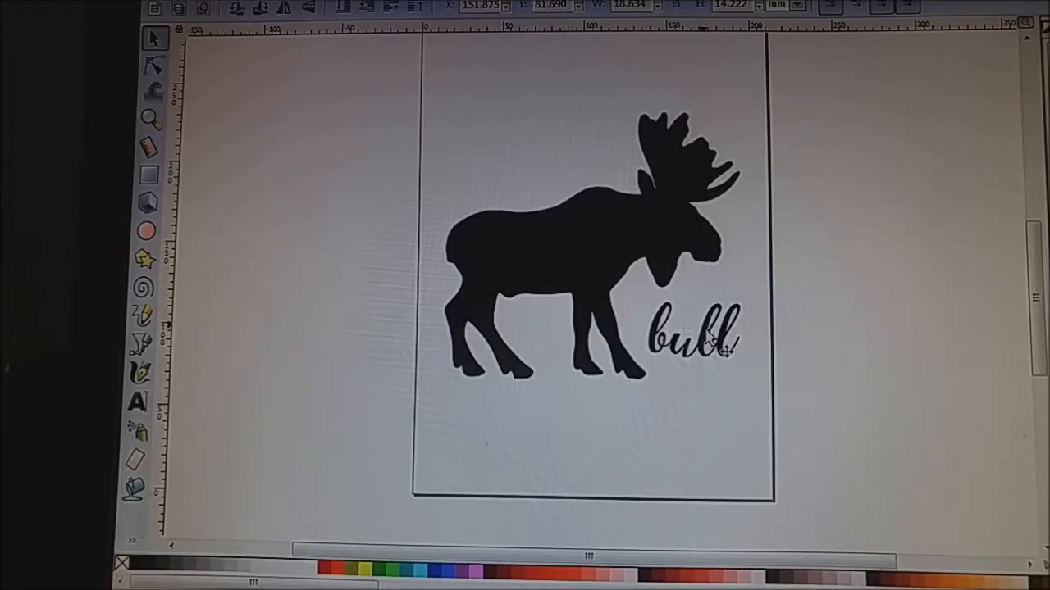
click(717, 337)
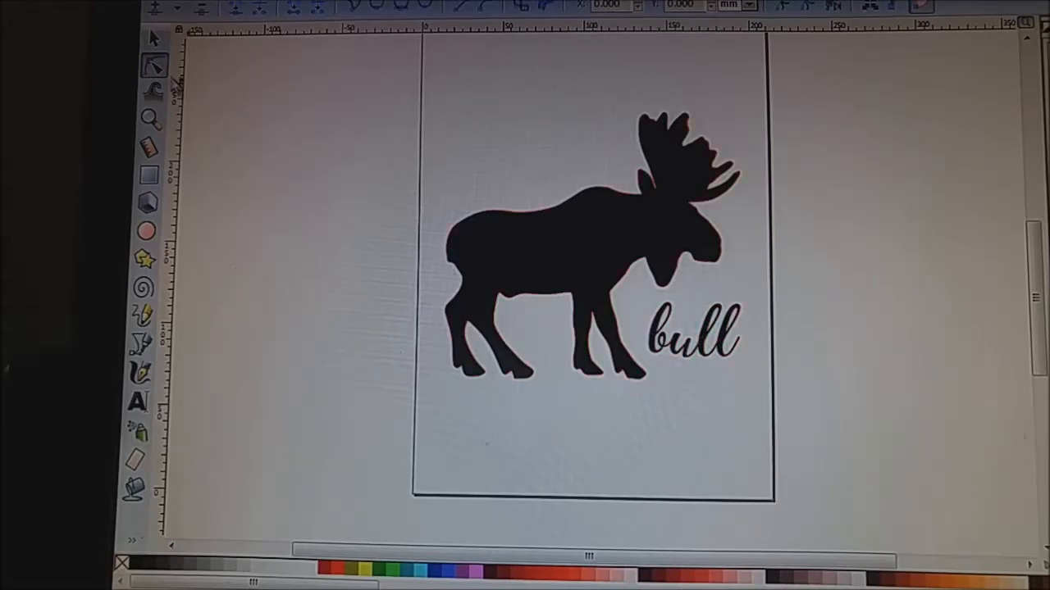
Union the 'bull' letters into one path with Path > Union.
click(691, 332)
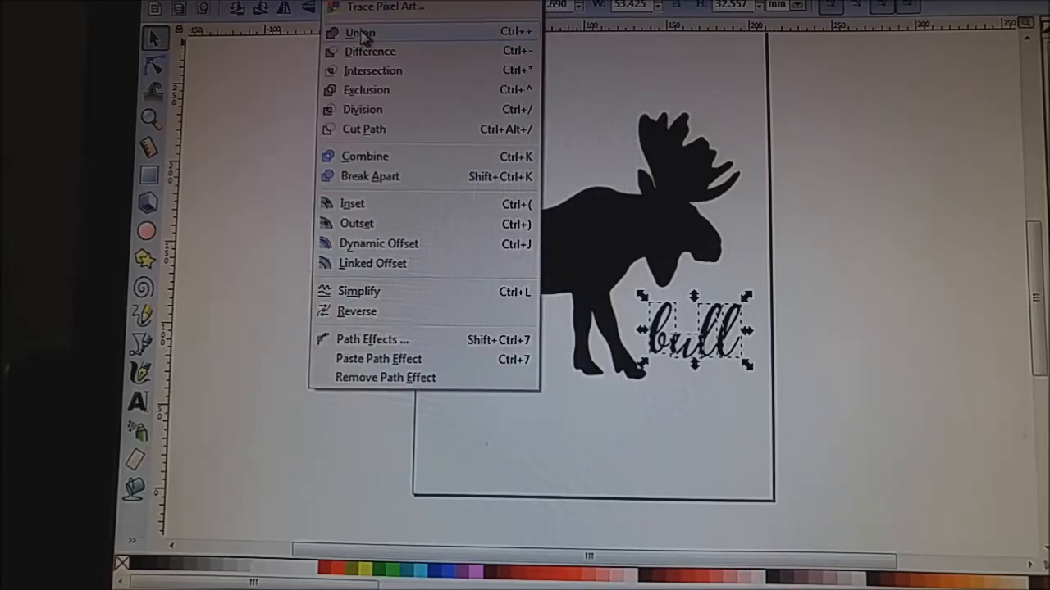
click(359, 32)
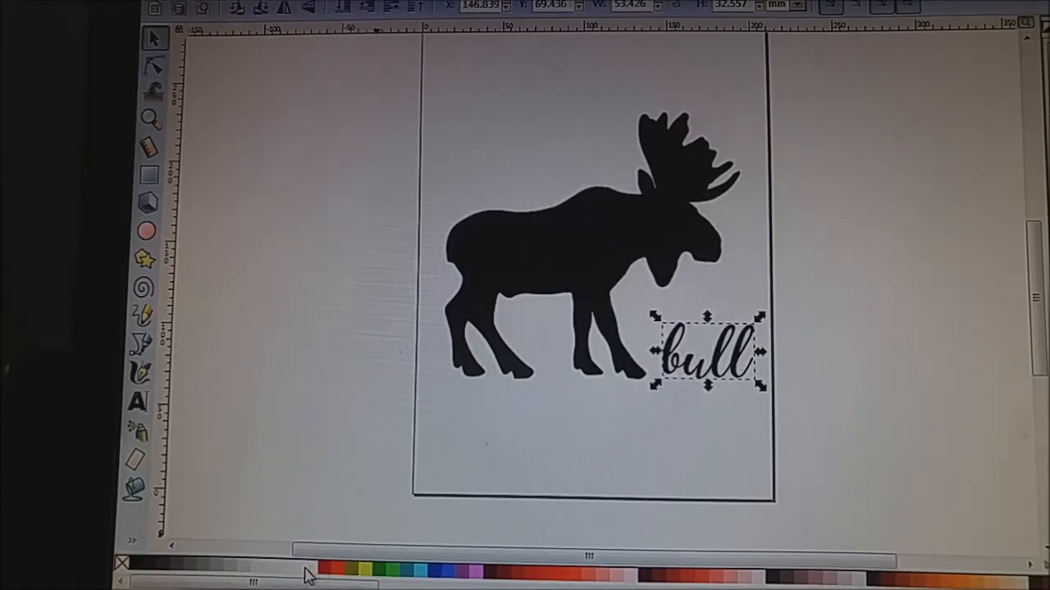
Drag 'bull' onto the moose's torso over its back and select it.
drag(707, 353, 566, 269)
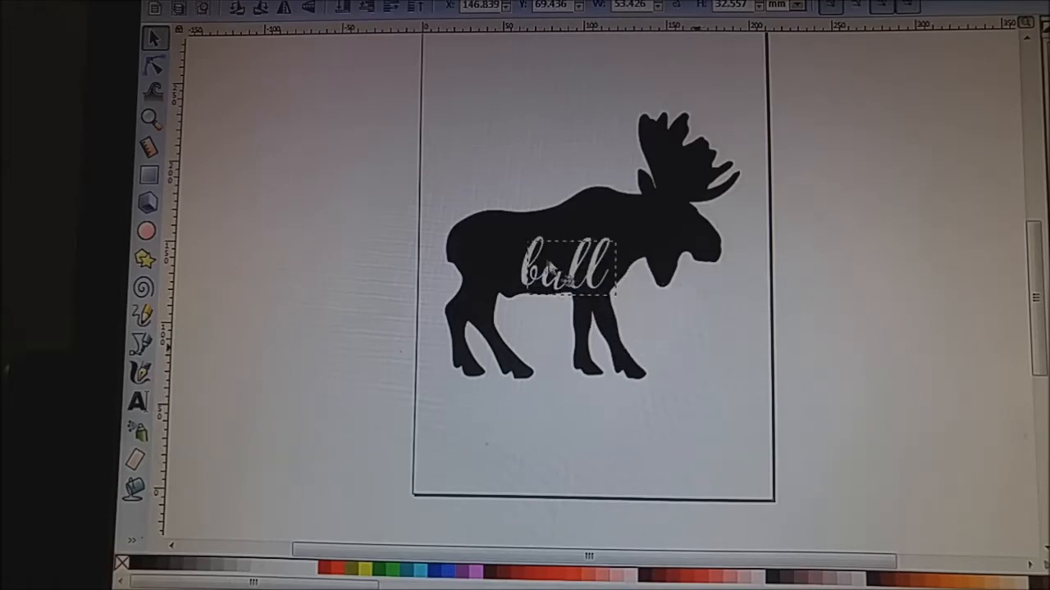
drag(570, 271, 537, 252)
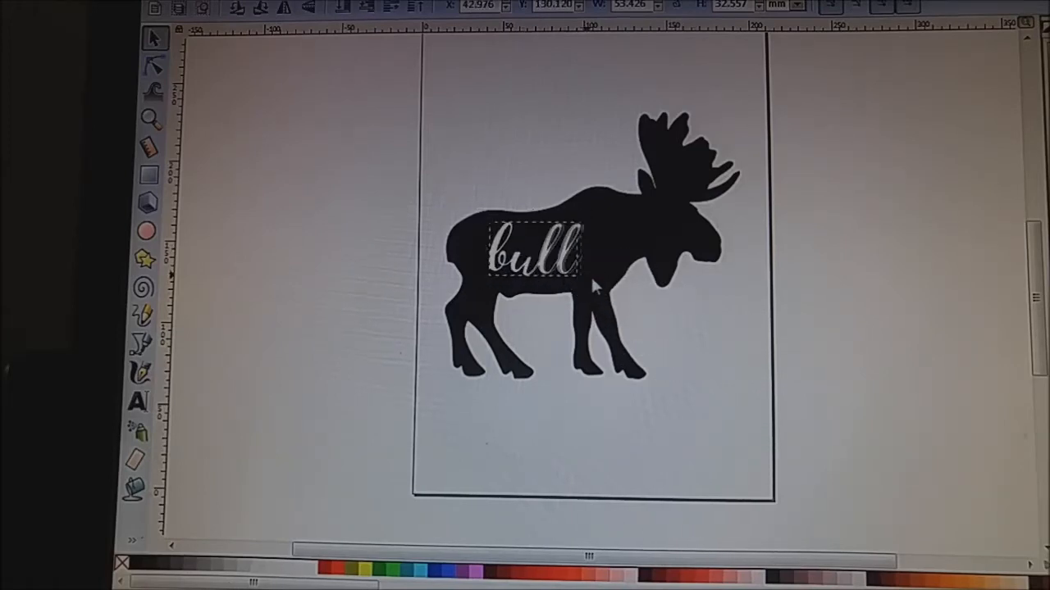
drag(578, 274, 619, 291)
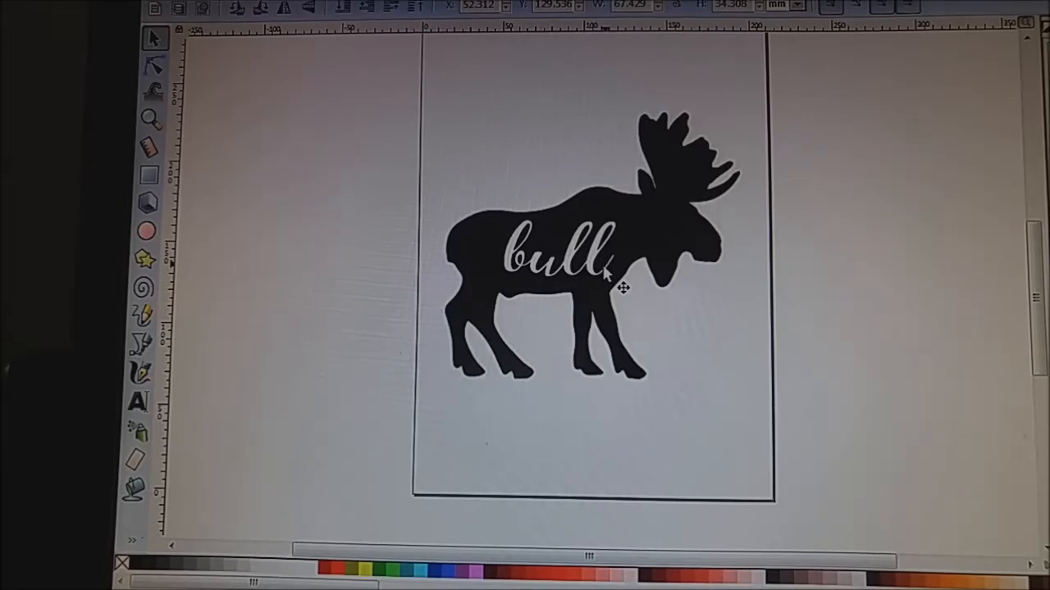
click(561, 254)
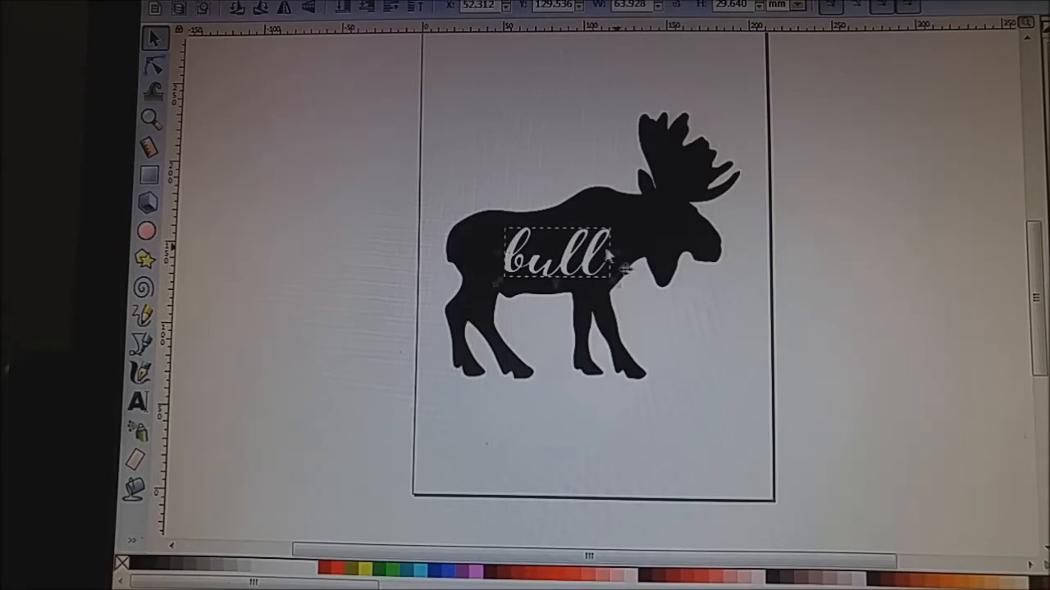
click(557, 254)
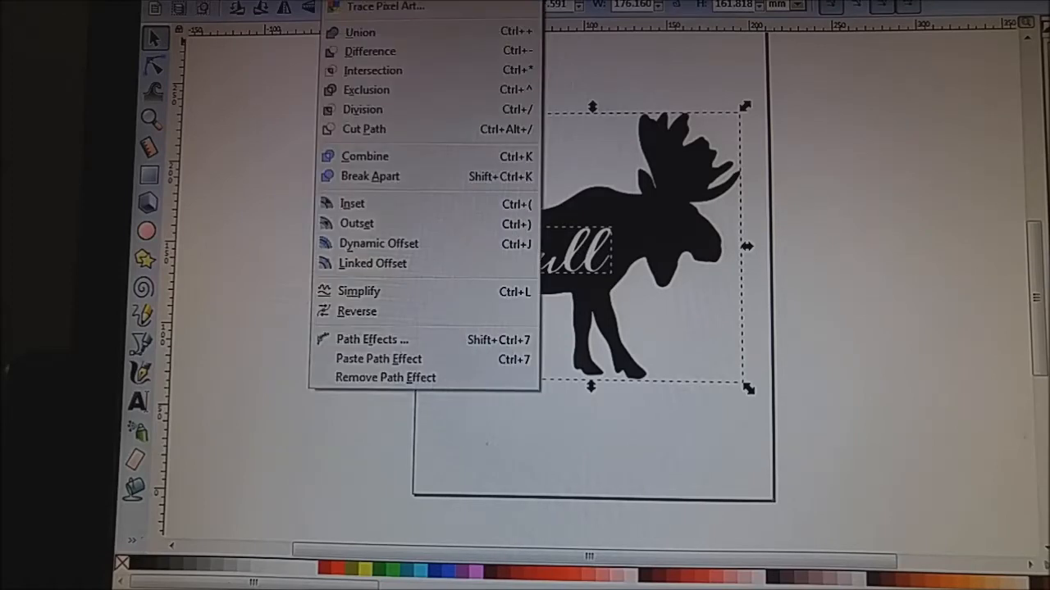
mouse_move(370, 51)
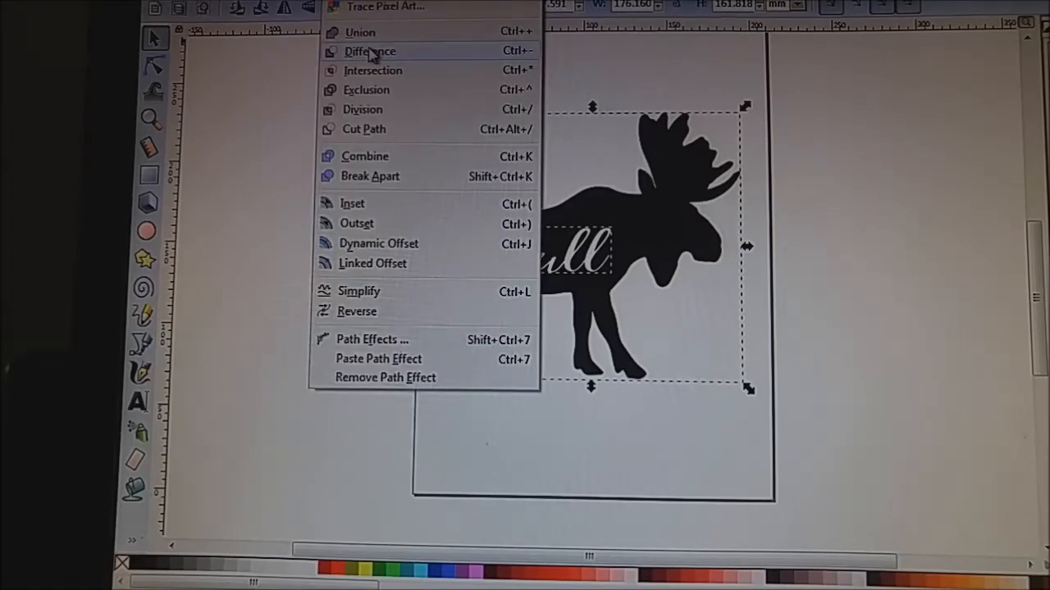
Subtract 'bull' from the moose silhouette with Path > Difference.
click(370, 51)
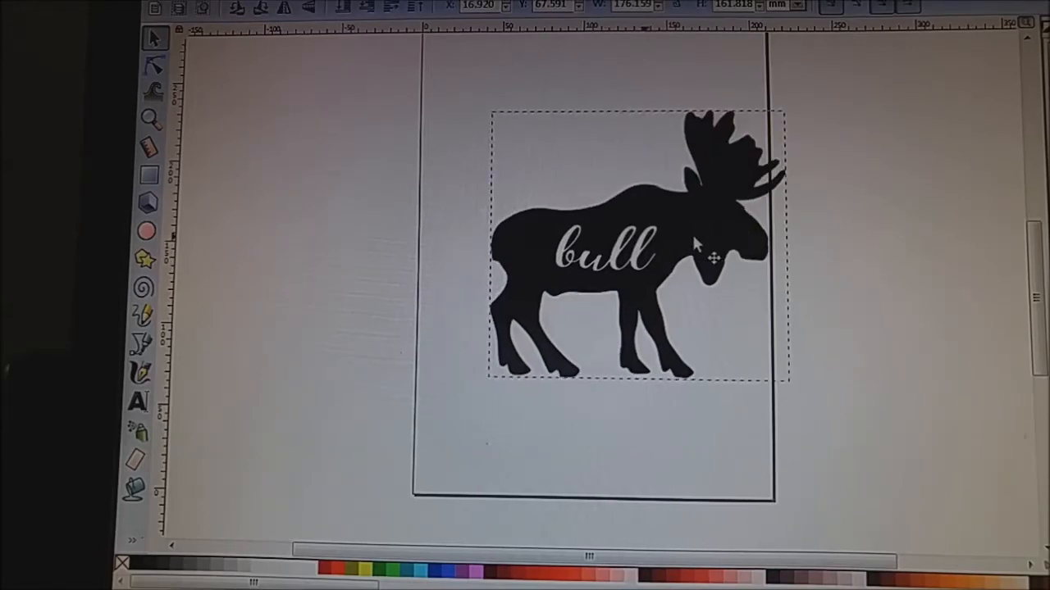
Drag the cut-out moose toward the centre of the page.
drag(714, 259, 603, 242)
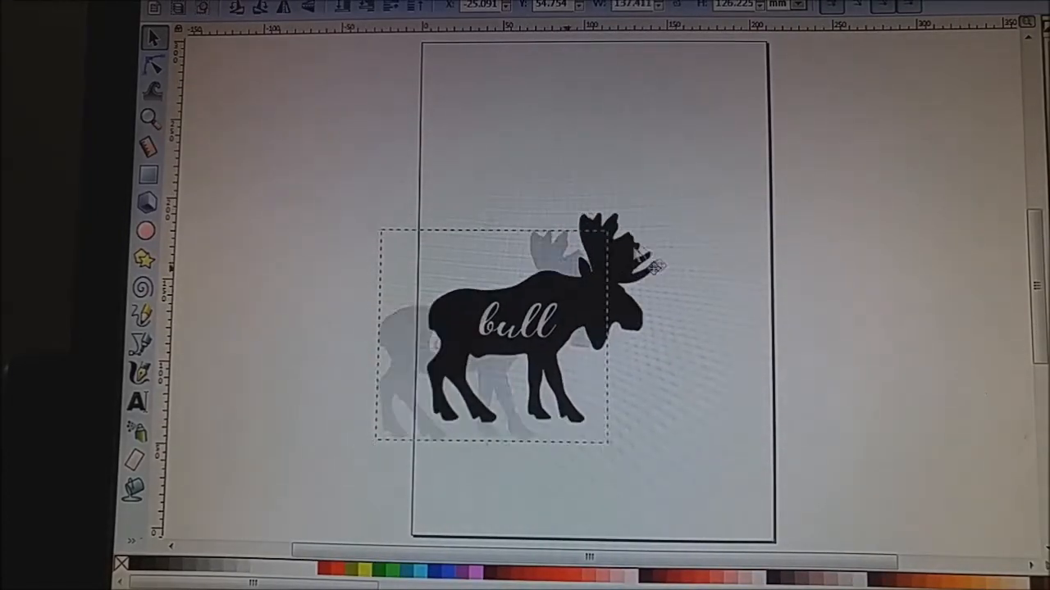
drag(517, 320, 586, 271)
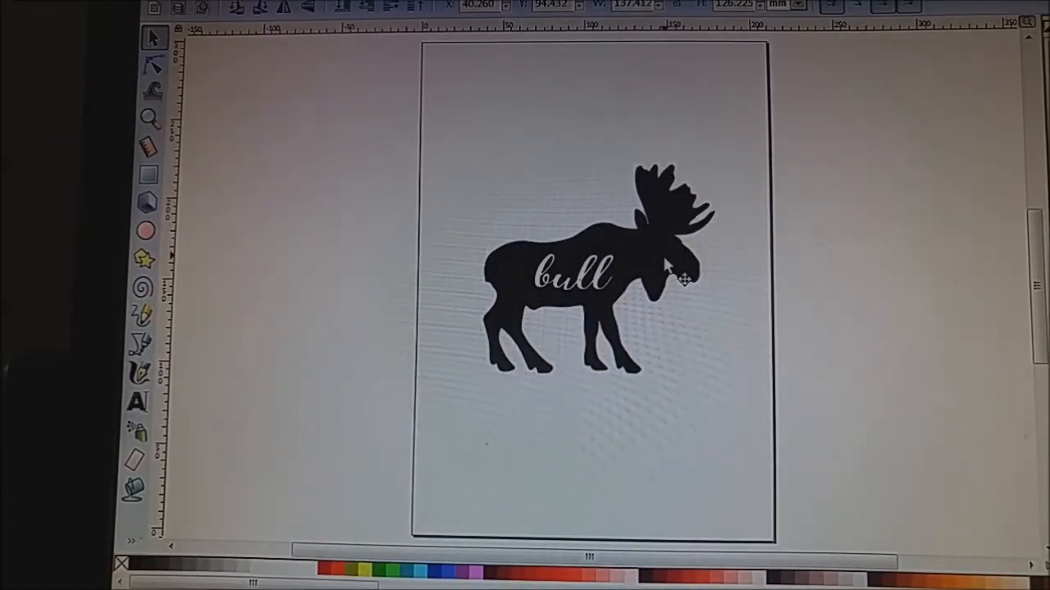
drag(684, 279, 656, 246)
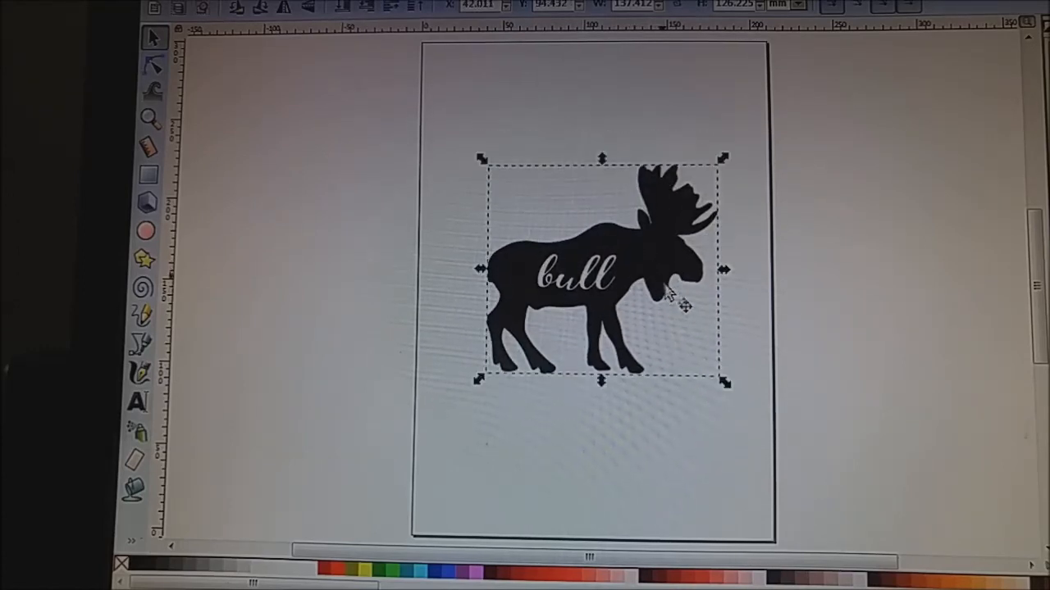
mouse_move(661, 422)
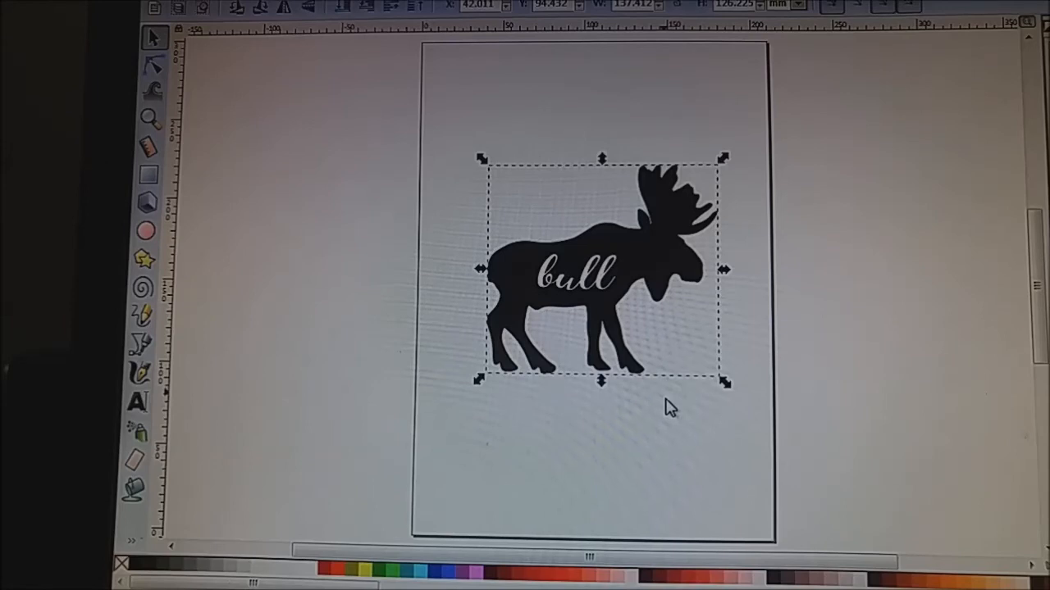
mouse_move(688, 439)
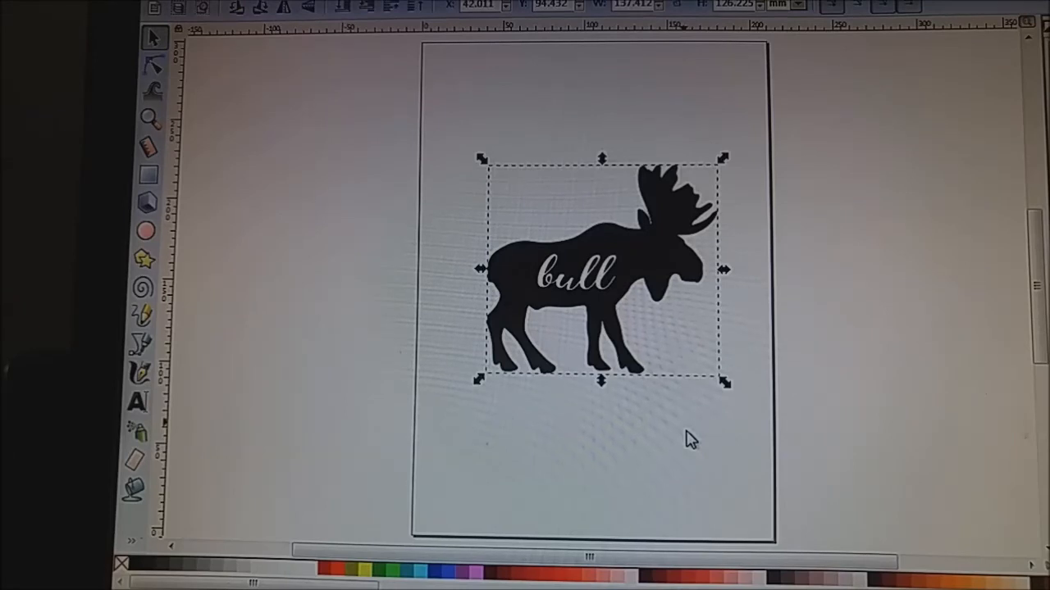
mouse_move(728, 426)
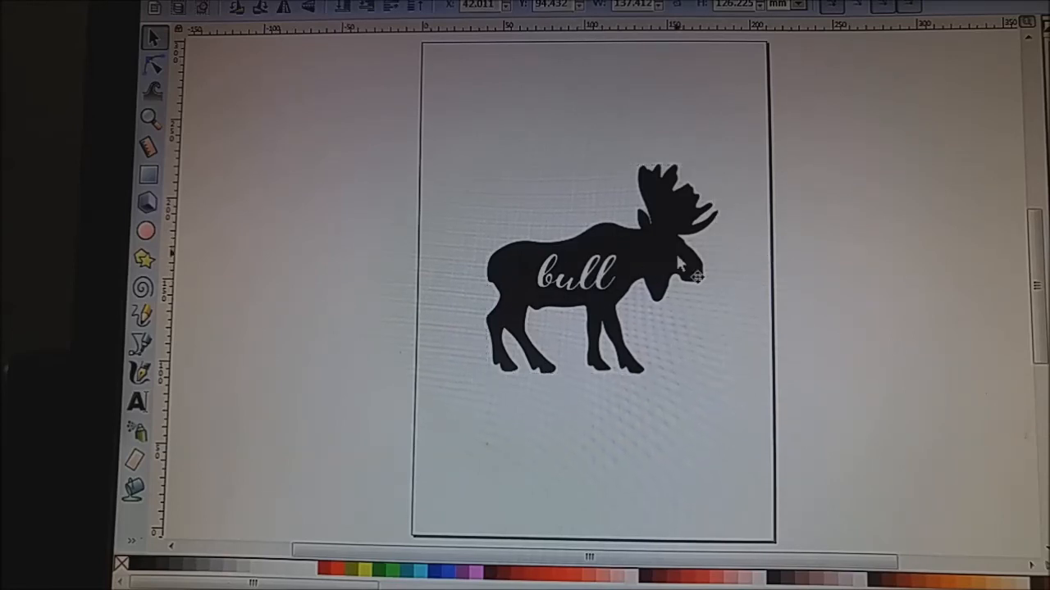
Nudge the moose cutout slightly lower on the page, then deselect it.
drag(693, 275, 680, 205)
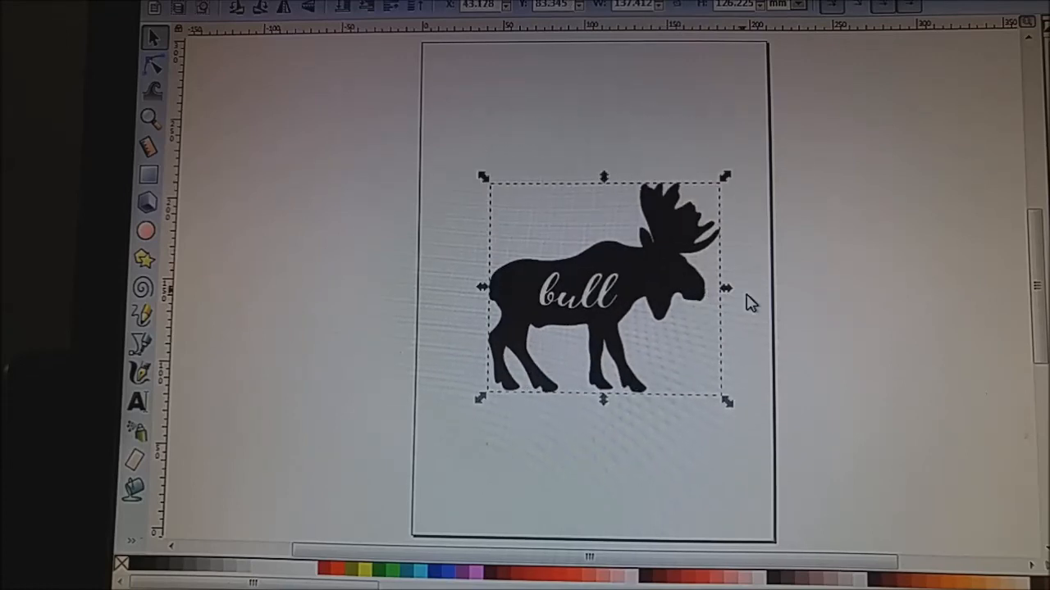
click(724, 421)
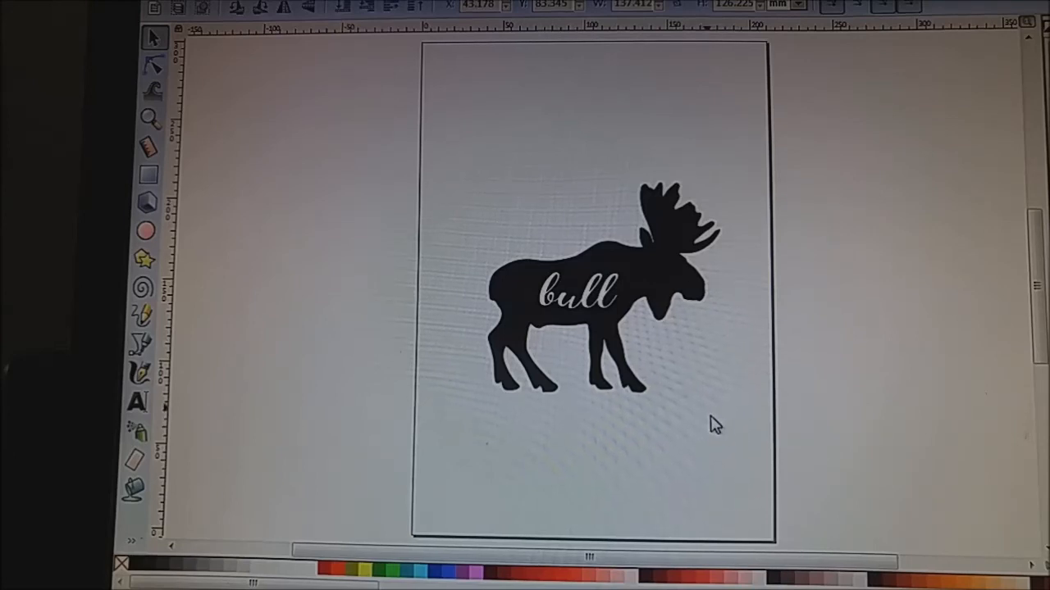
mouse_move(697, 303)
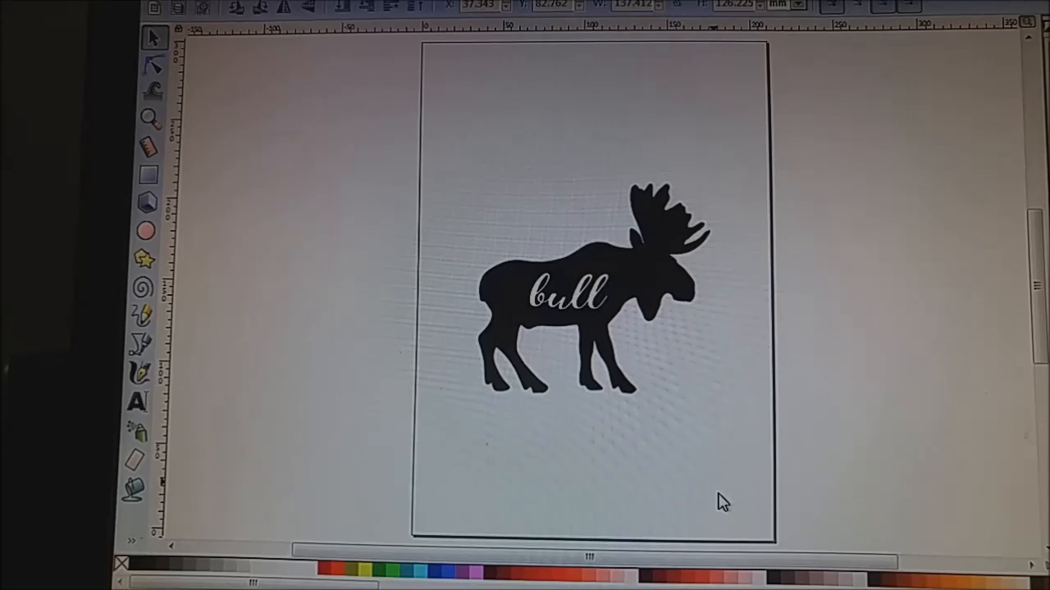
mouse_move(758, 367)
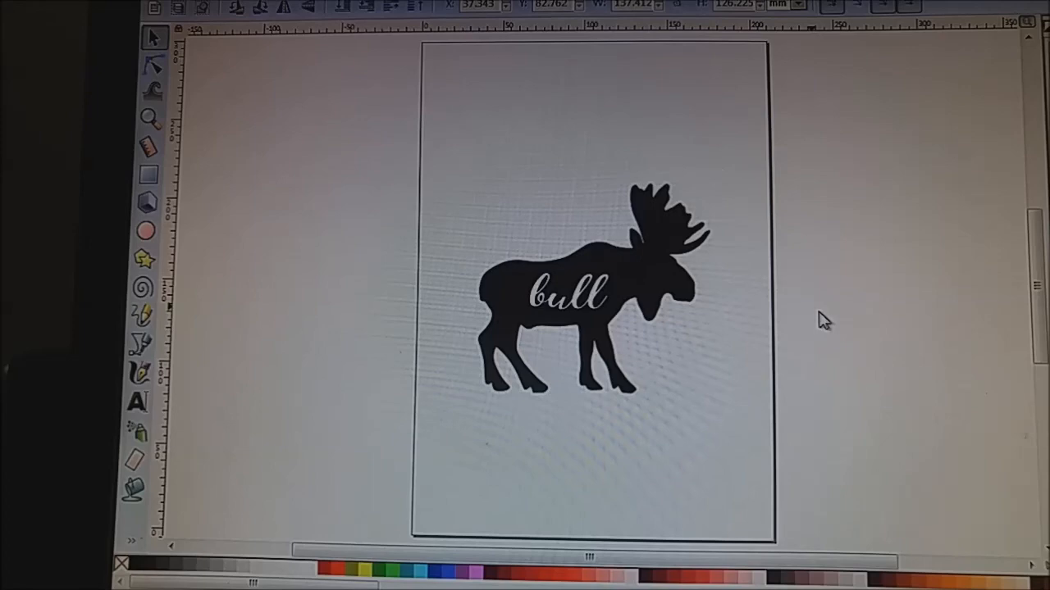
mouse_move(864, 418)
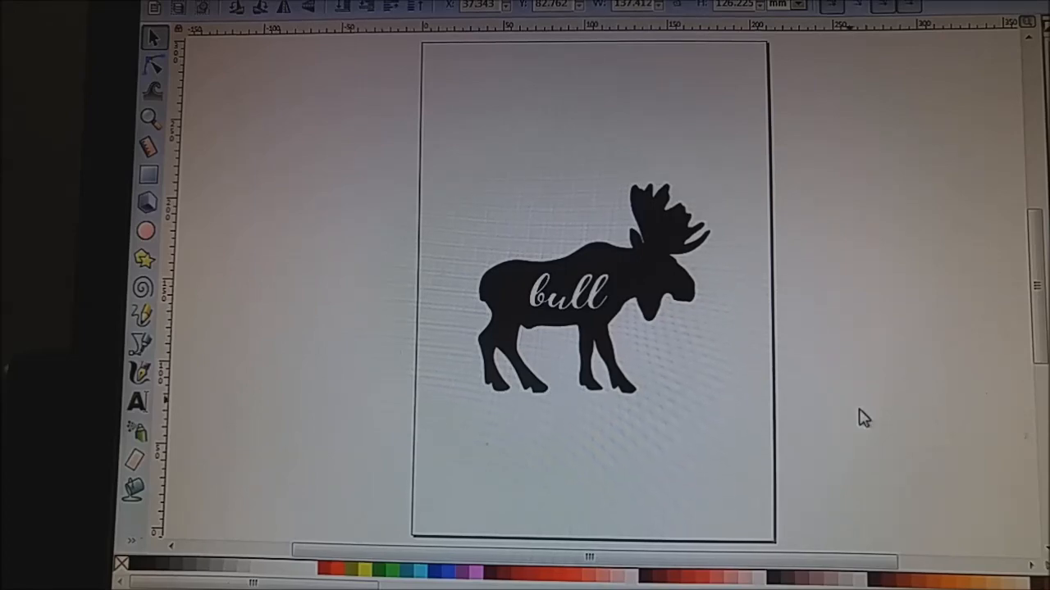